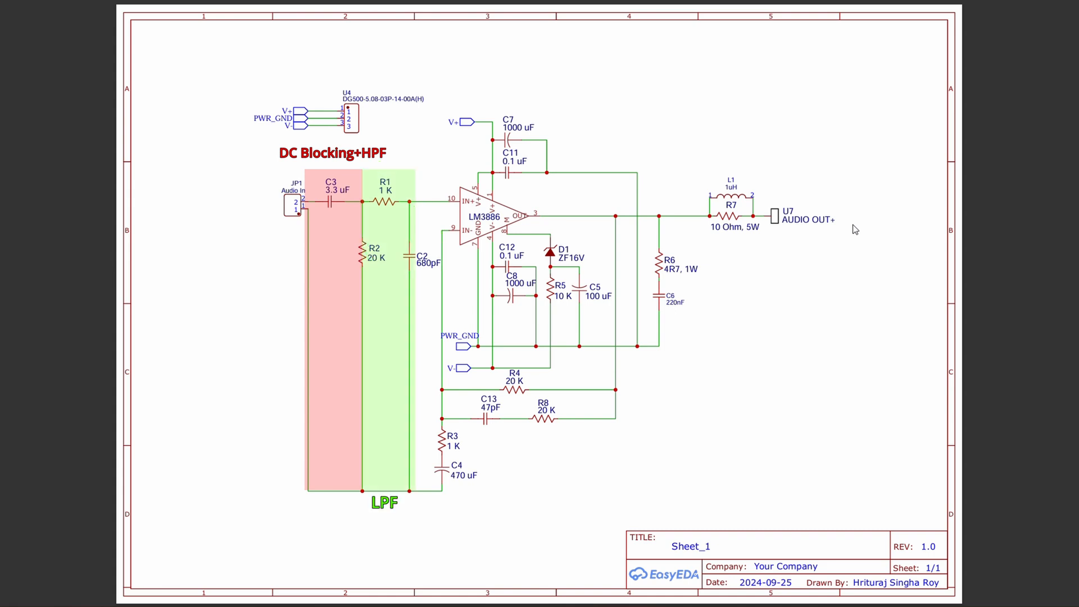
Switch from the schematic to the PCB_Lm3886_Circuit board layout.
left_click_drag(499, 354, 530, 523)
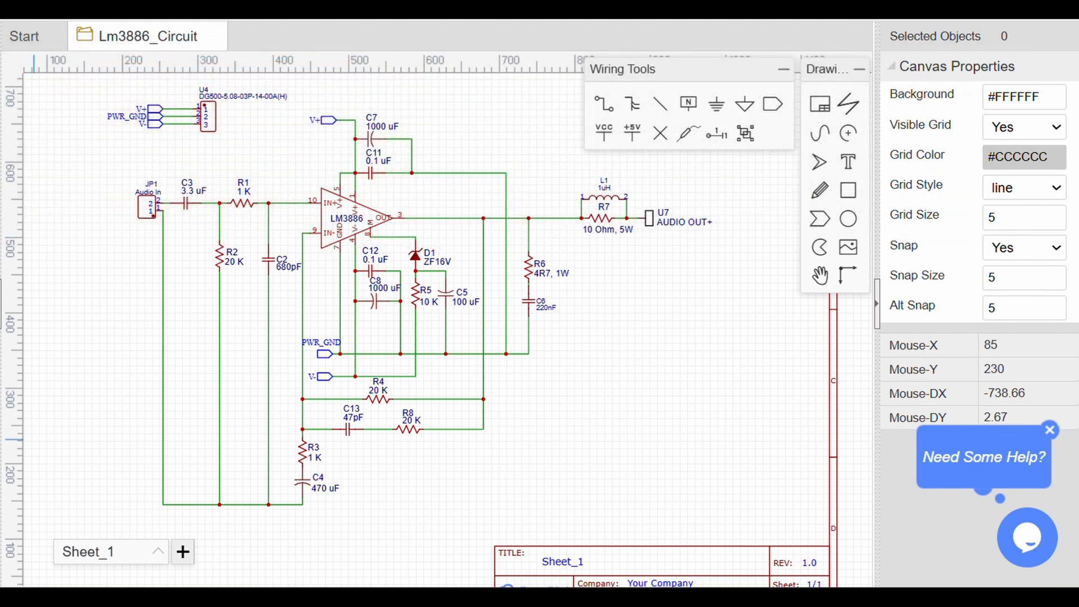
left_click(307, 35)
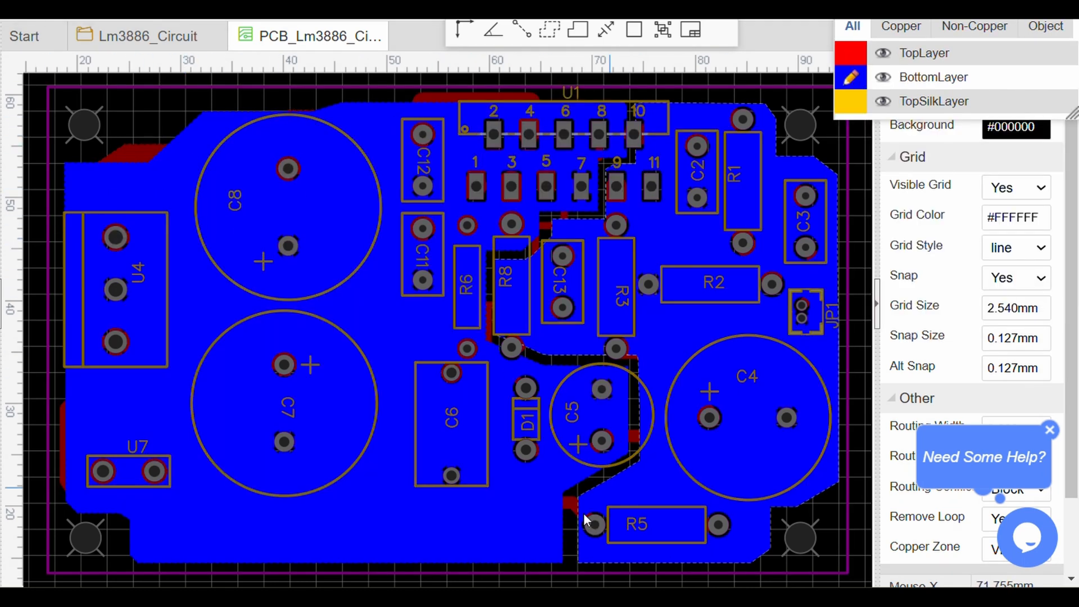
left_click(466, 290)
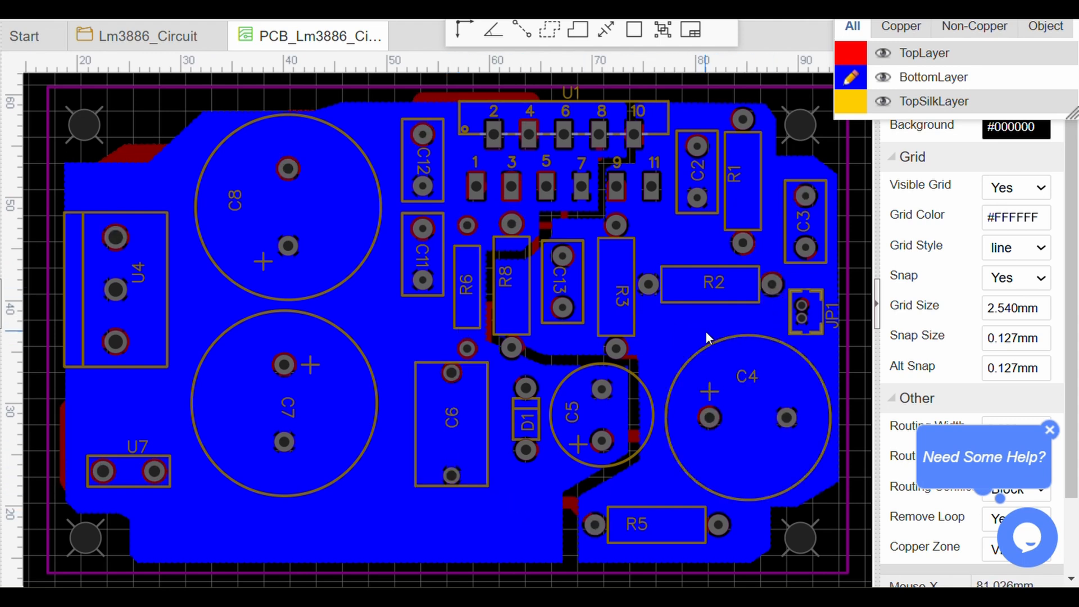
mouse_move(737, 328)
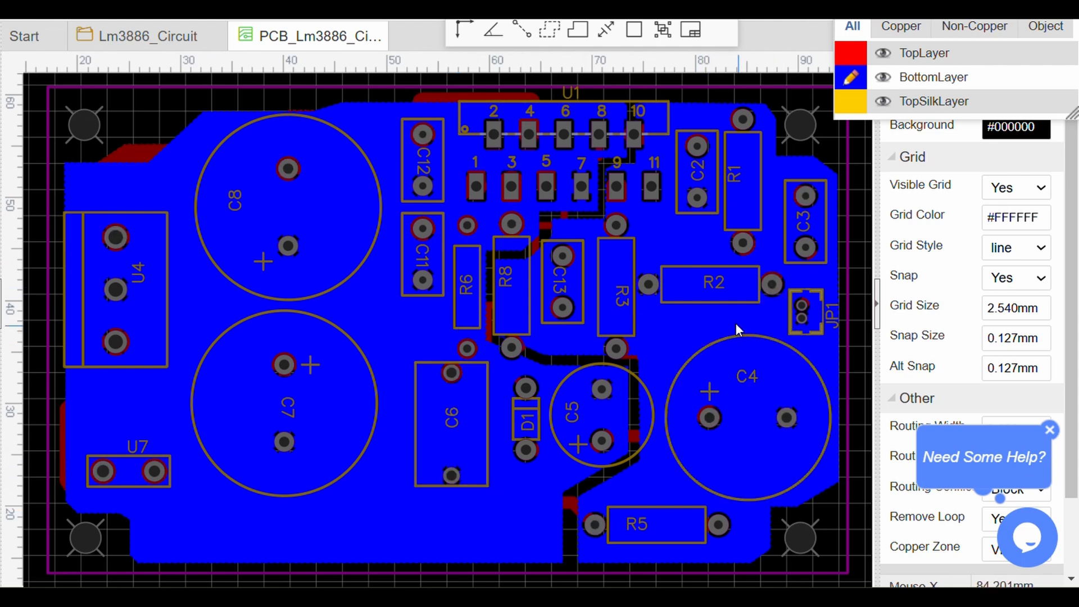
mouse_move(163, 378)
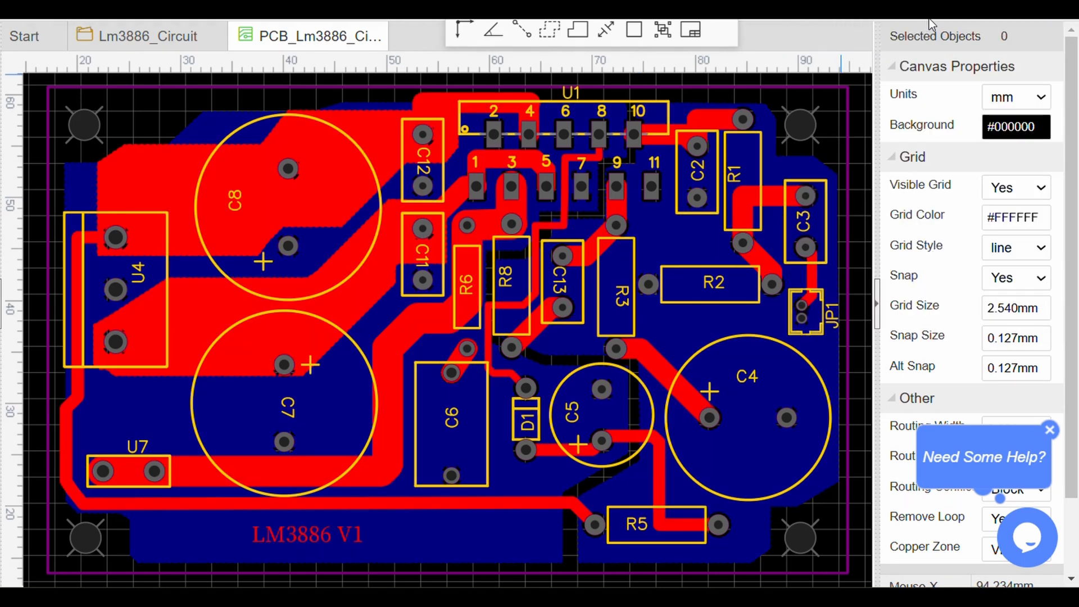
mouse_move(699, 562)
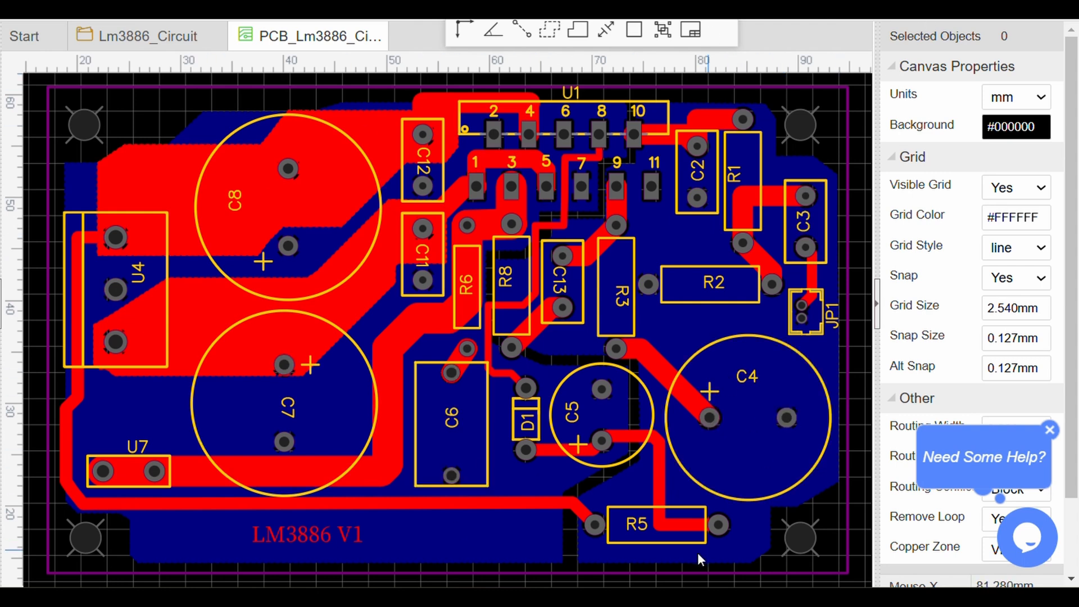
mouse_move(198, 534)
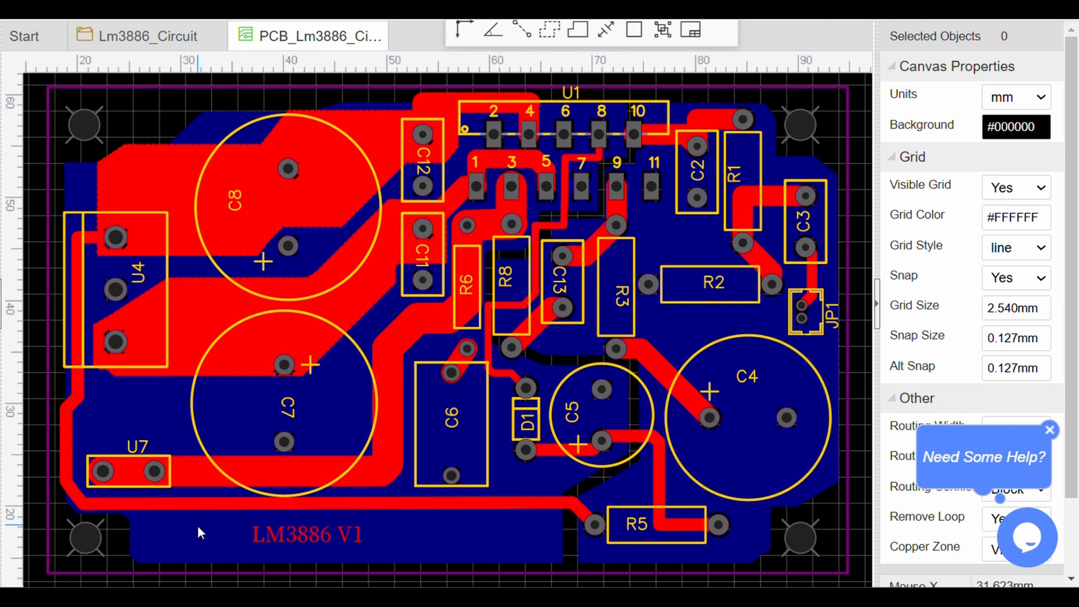
mouse_move(350, 333)
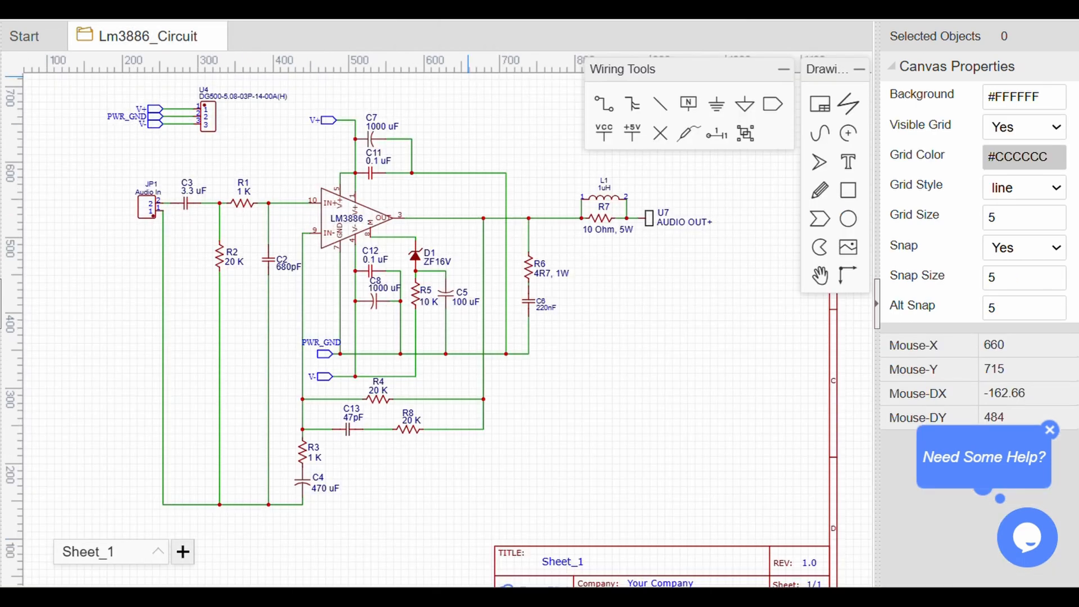
left_click(306, 36)
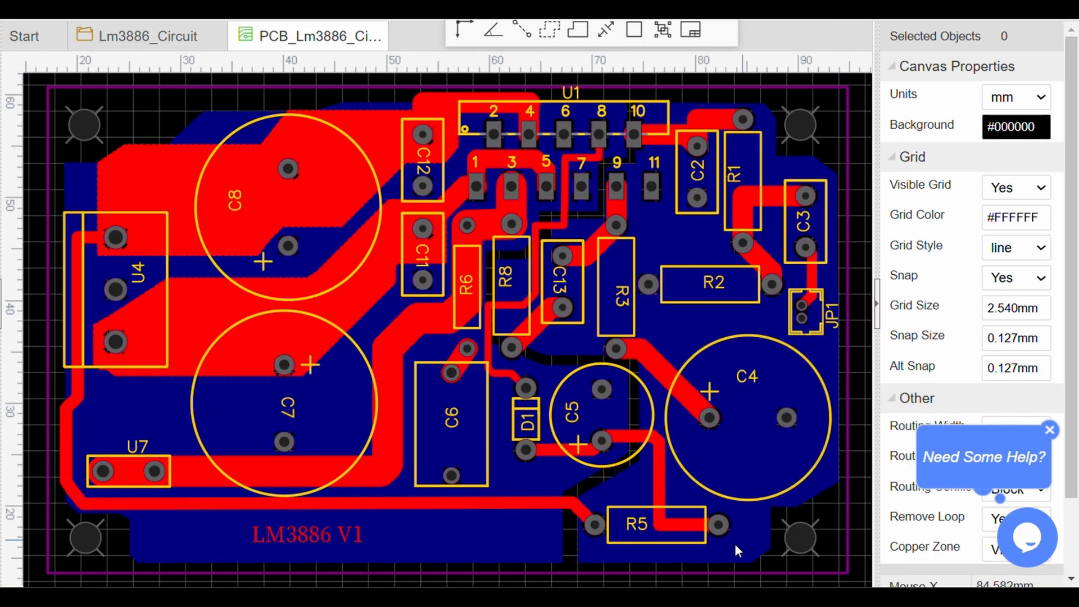
left_click(144, 34)
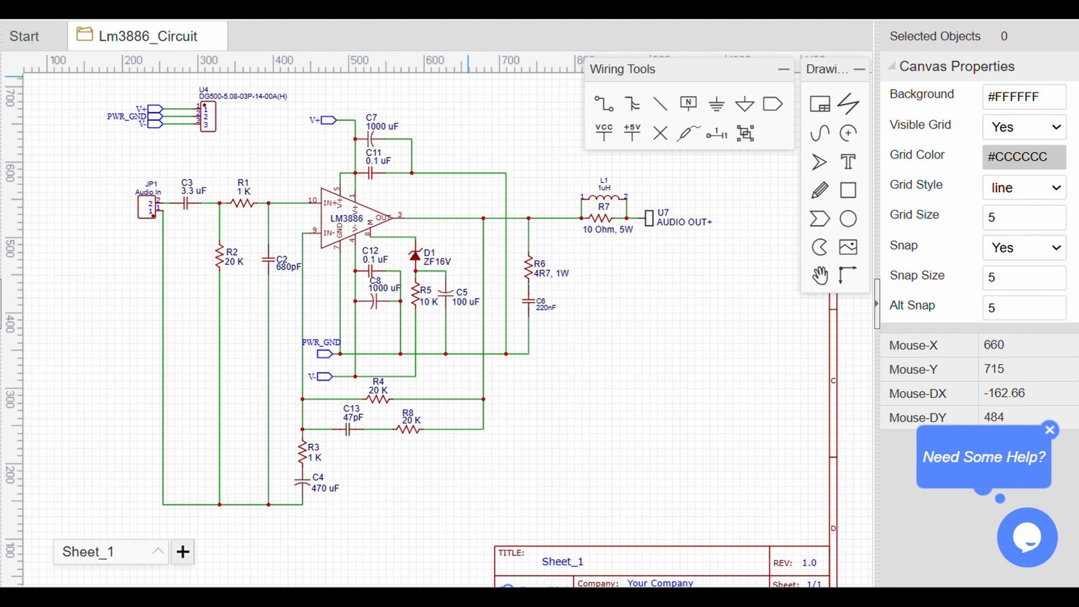
left_click(306, 35)
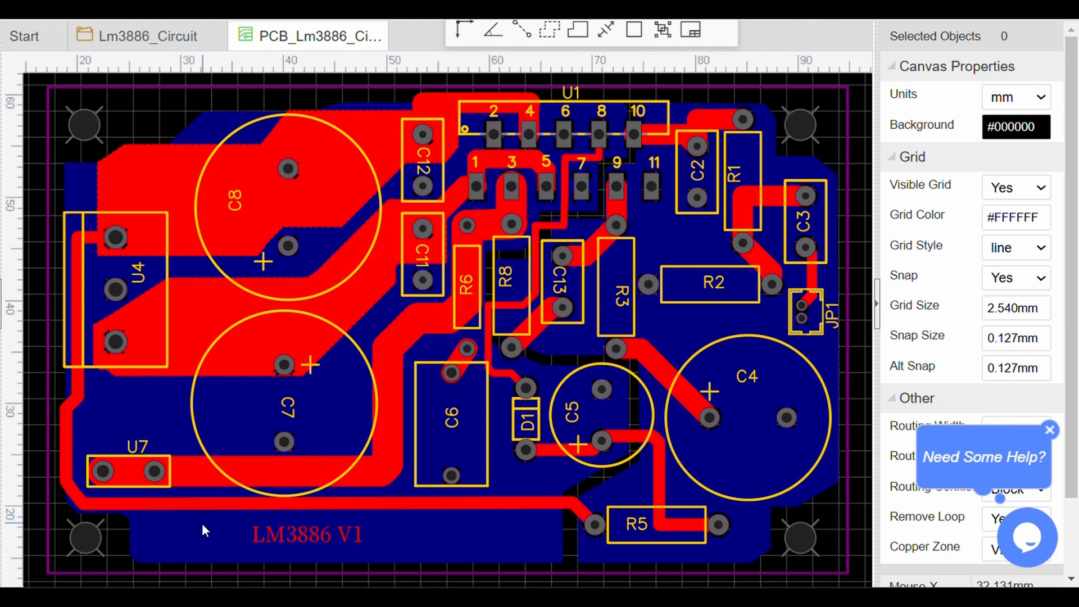
mouse_move(200, 533)
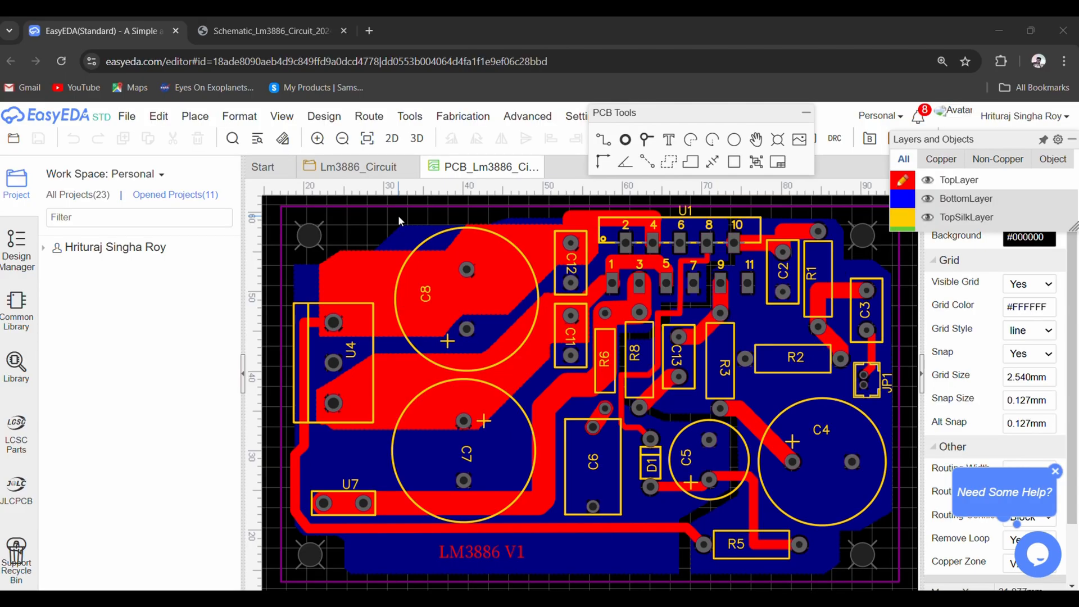
Generate the board's Gerber fabrication files, passing the DRC notice, and download the zip.
left_click(463, 116)
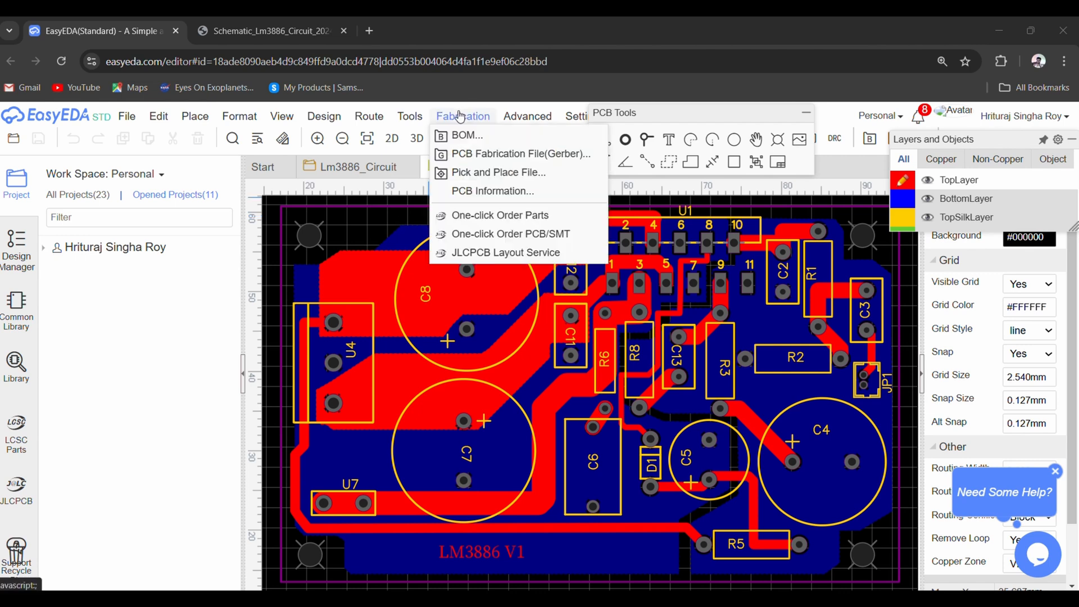
mouse_move(463, 121)
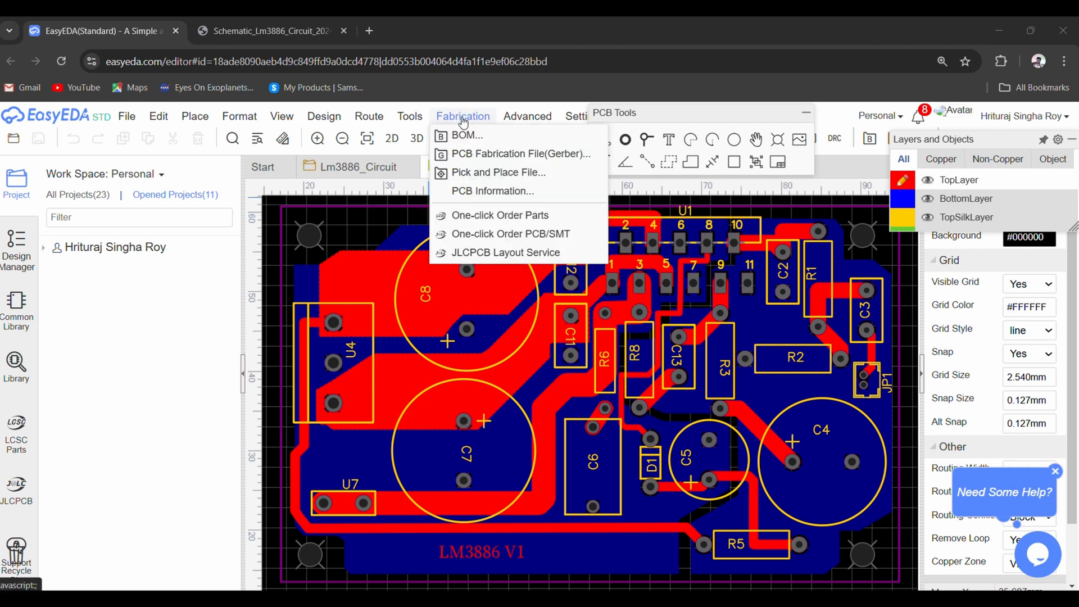
left_click(521, 154)
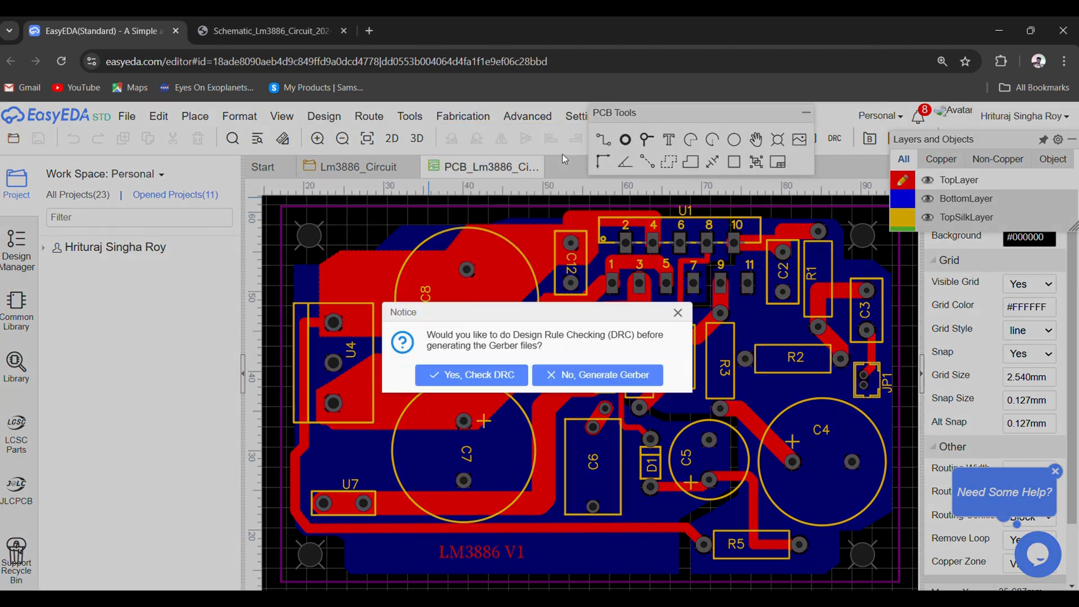
mouse_move(486, 389)
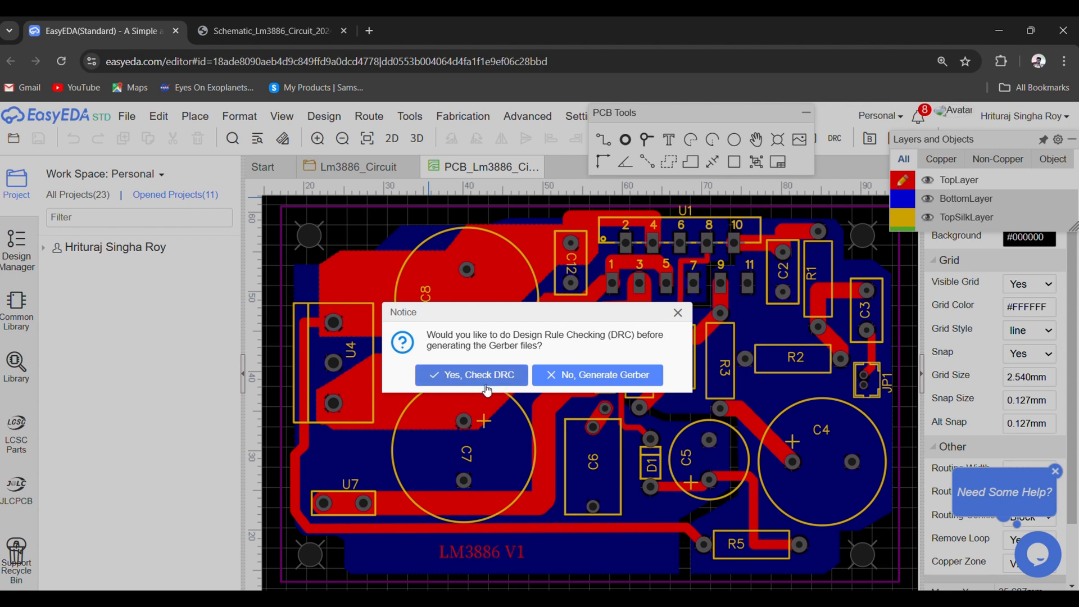
left_click(598, 375)
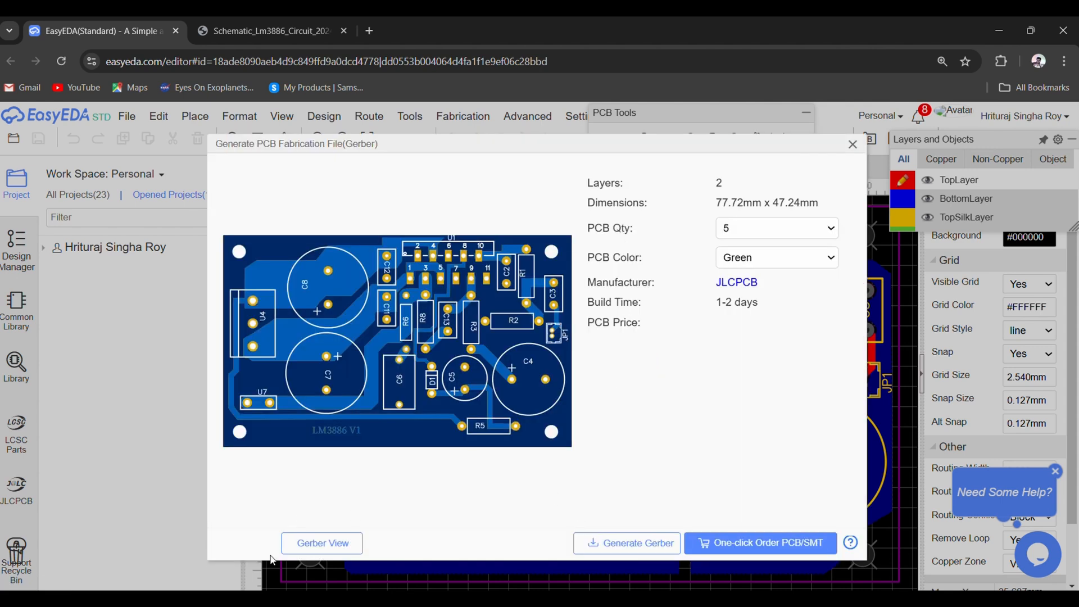
left_click(852, 144)
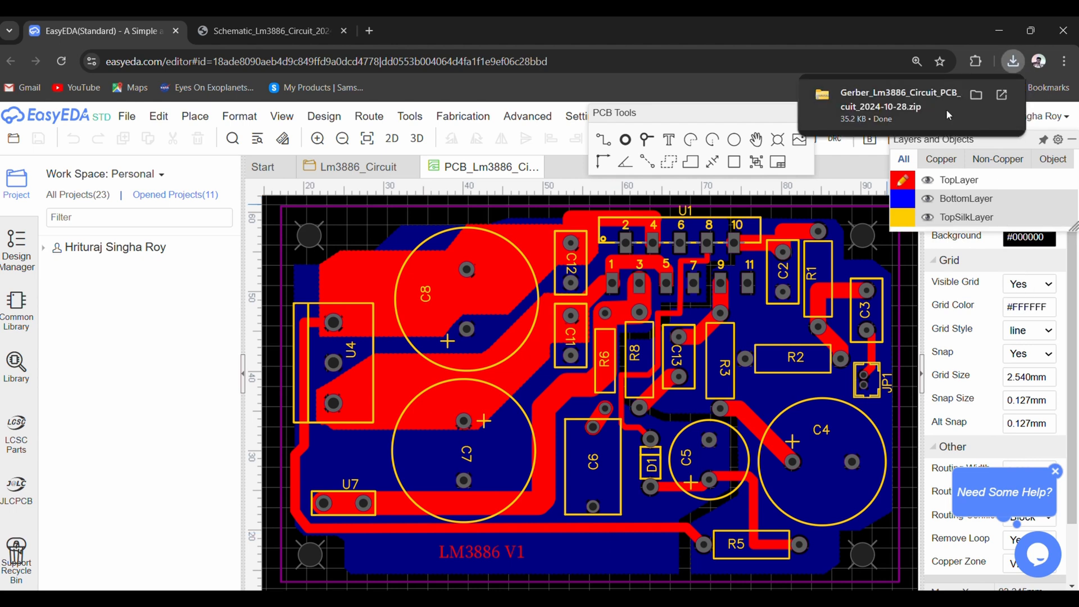
left_click(240, 116)
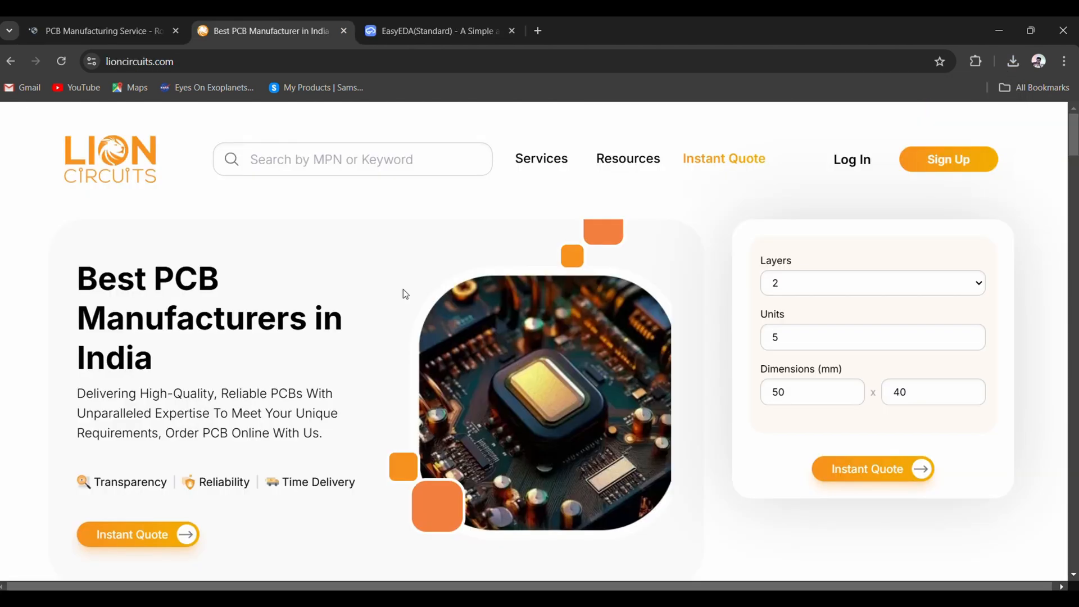
mouse_move(128, 183)
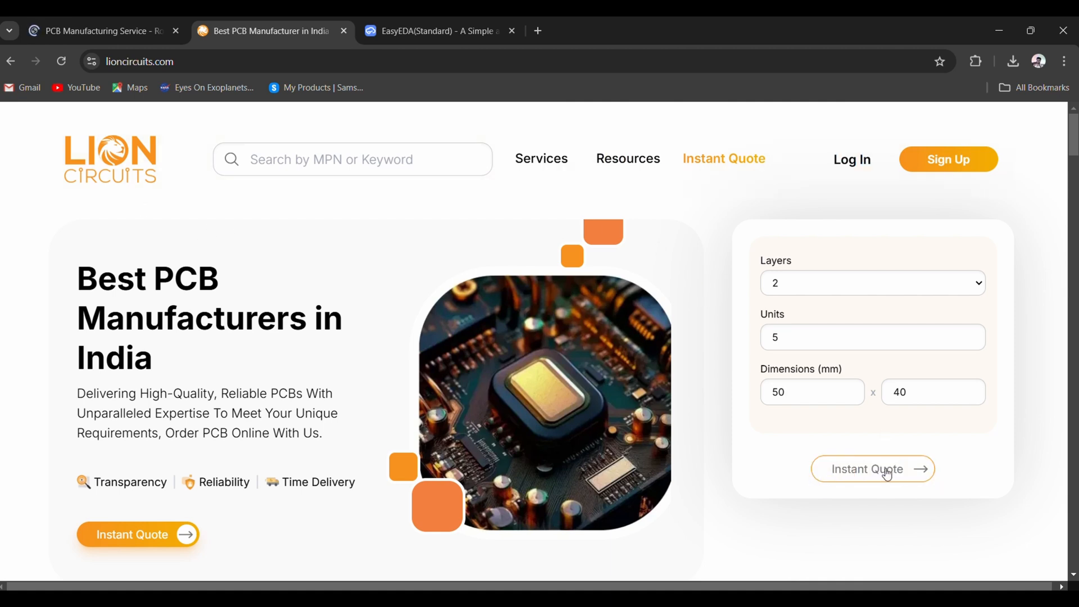
Request an instant quote for five 2-layer 50 × 40 mm boards and view the ₹943 estimate.
left_click(873, 469)
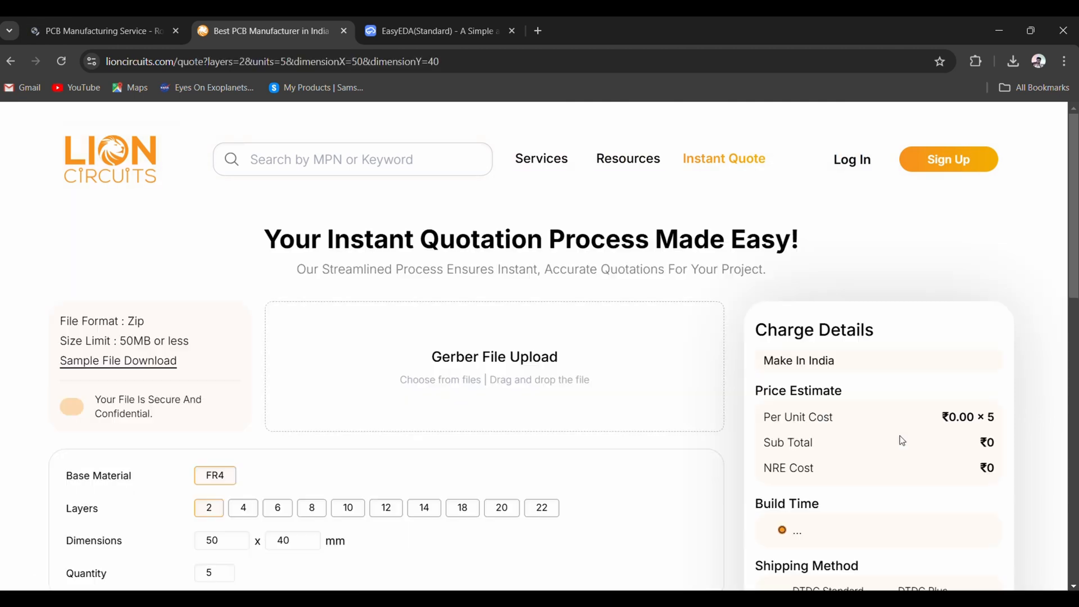
scroll("down", 3)
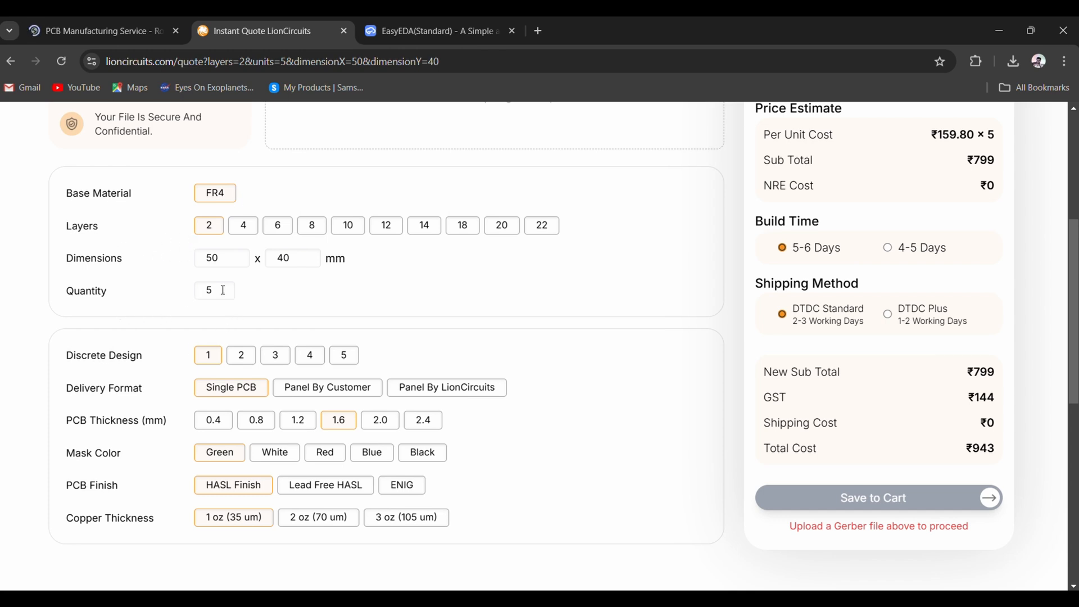
mouse_move(175, 375)
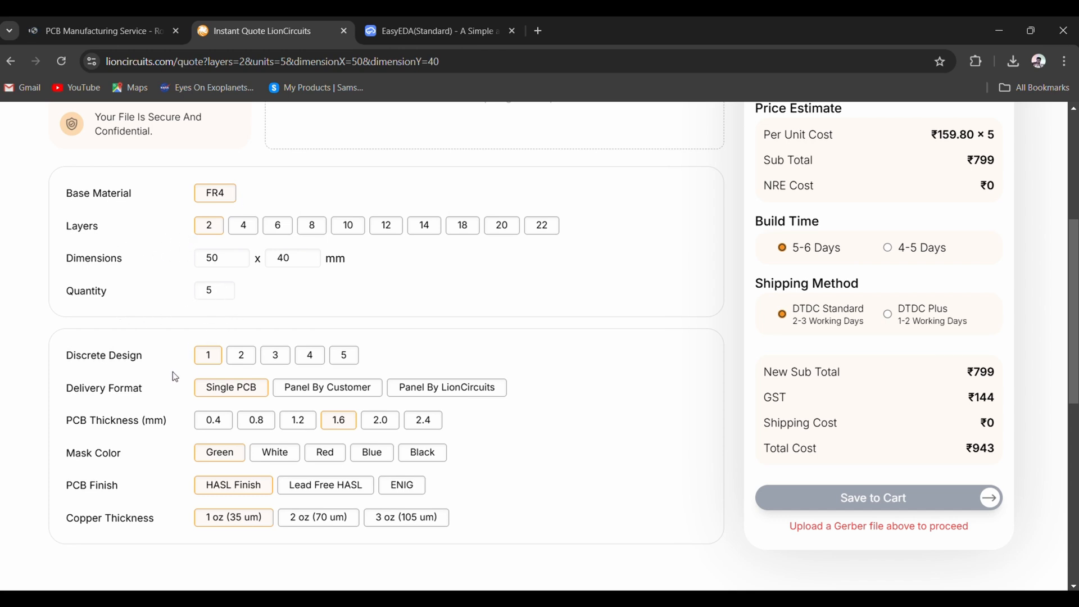
mouse_move(350, 430)
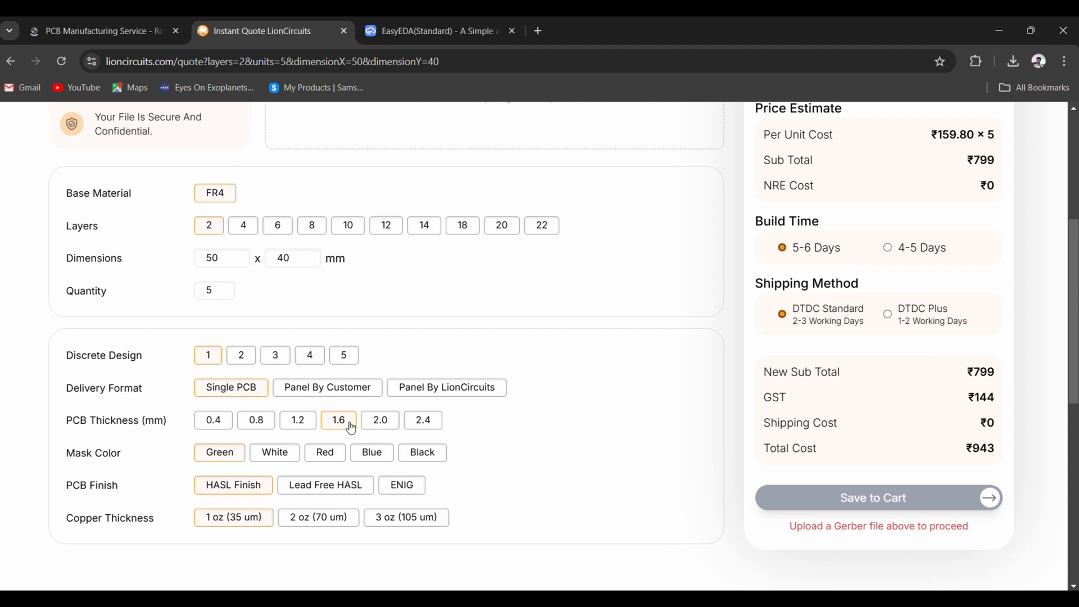
mouse_move(340, 434)
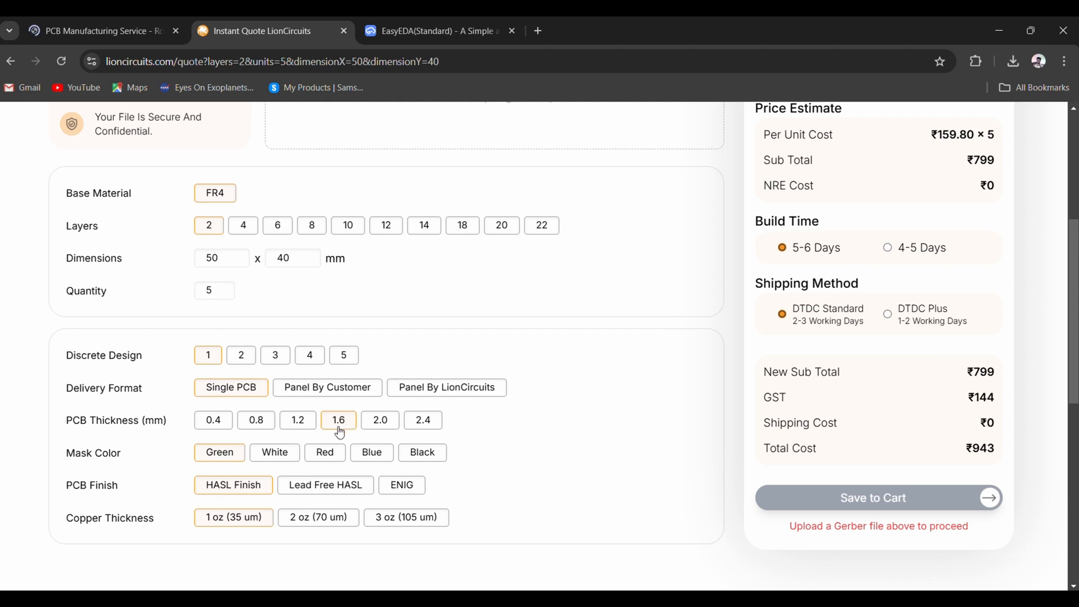
mouse_move(226, 462)
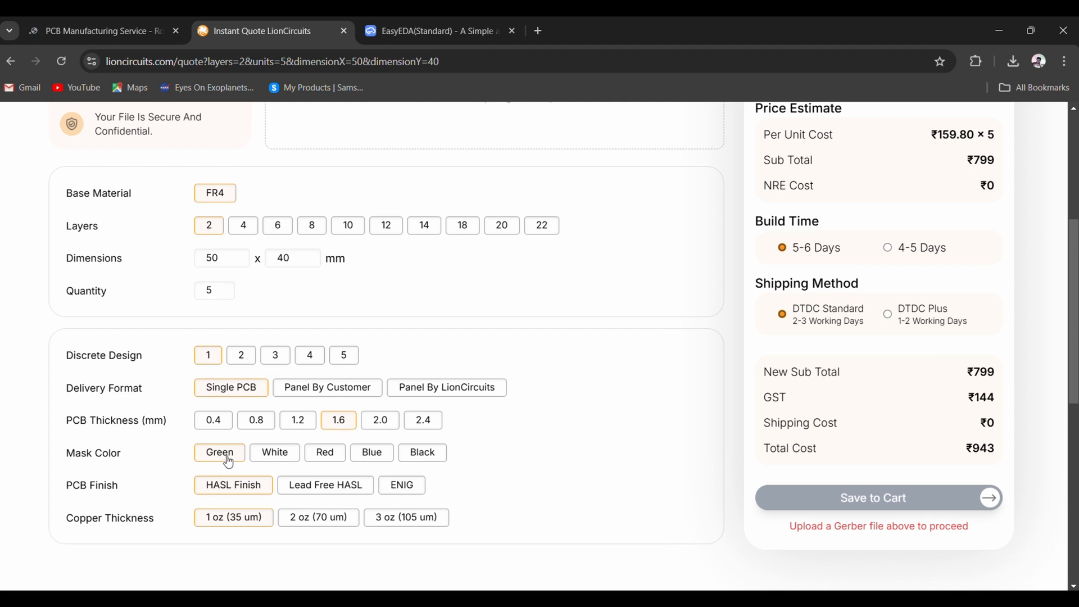
mouse_move(465, 459)
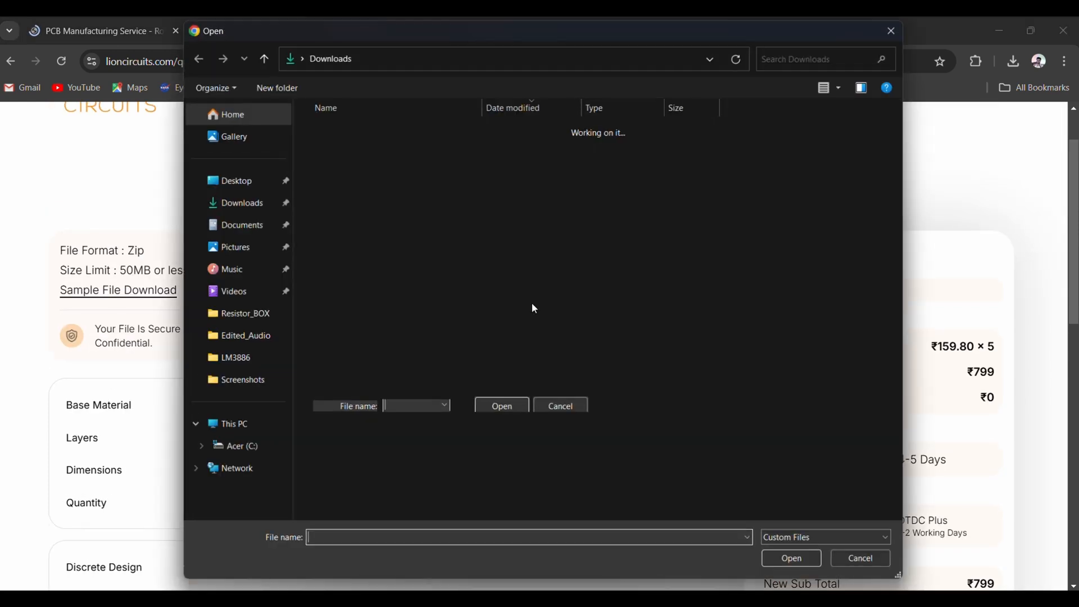
Upload the LM3886 Gerber zip, setting 77.73 × 47.25 mm board dimensions.
left_click(384, 145)
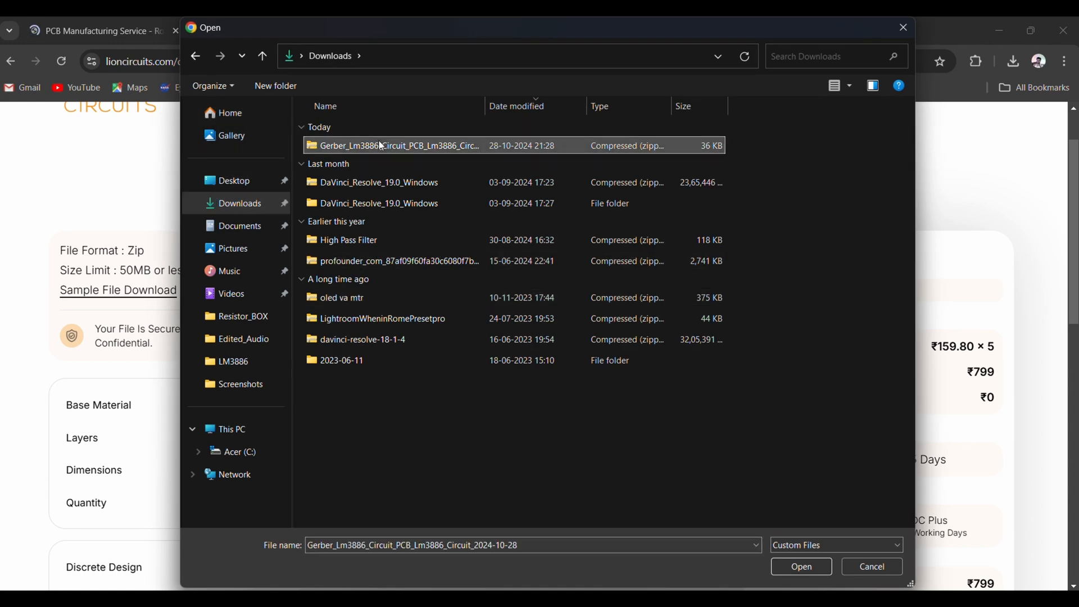
left_click(800, 566)
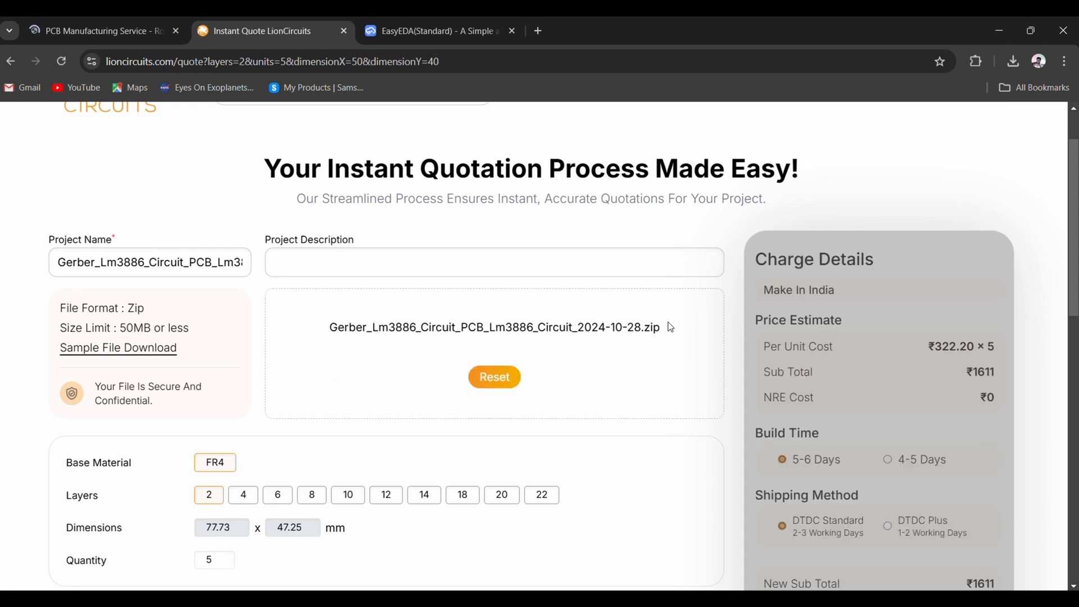
scroll("down", 3)
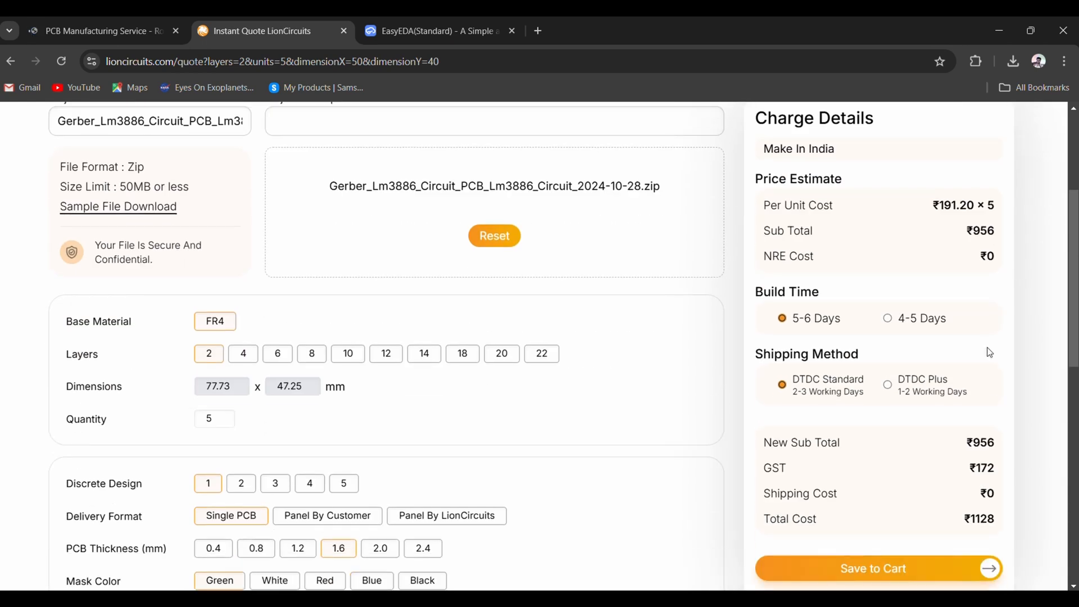
mouse_move(802, 330)
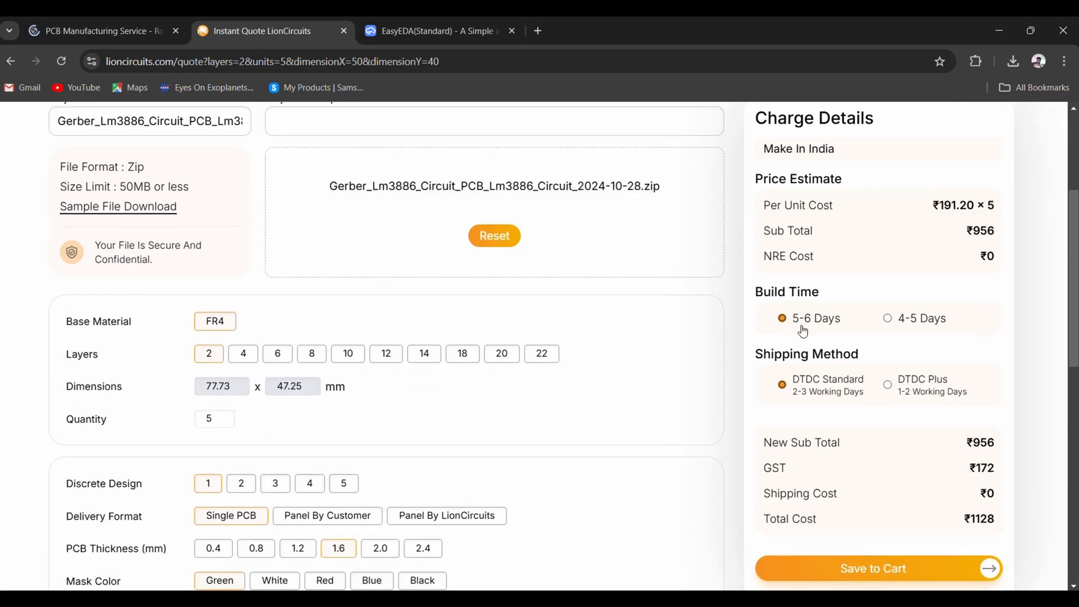
Compare the 4-5 day build price, then keep the 5-6 day build at ₹1128 for 5 boards.
left_click(888, 318)
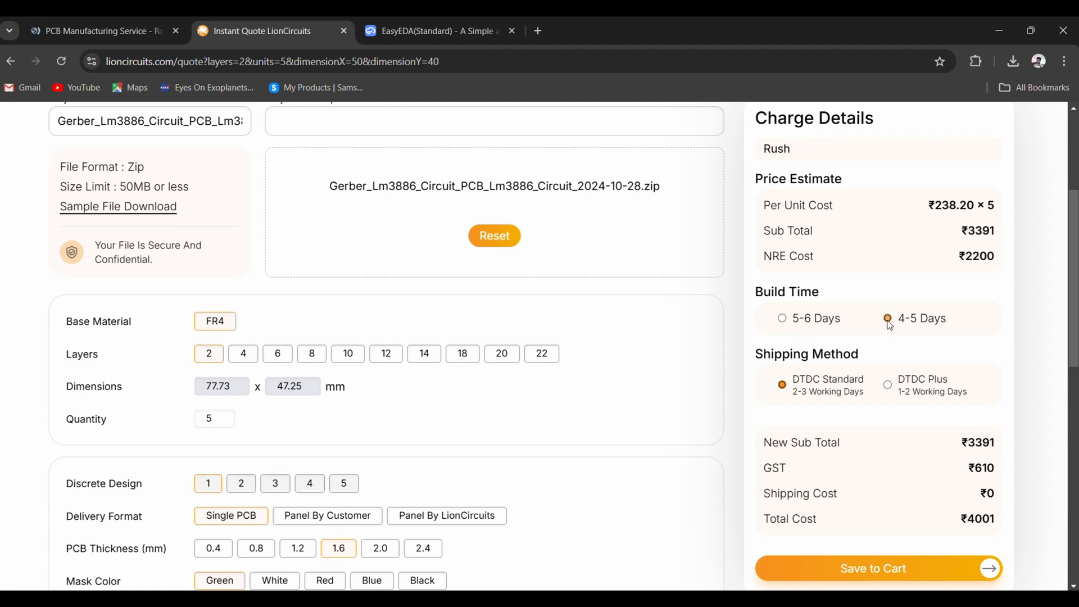
mouse_move(791, 328)
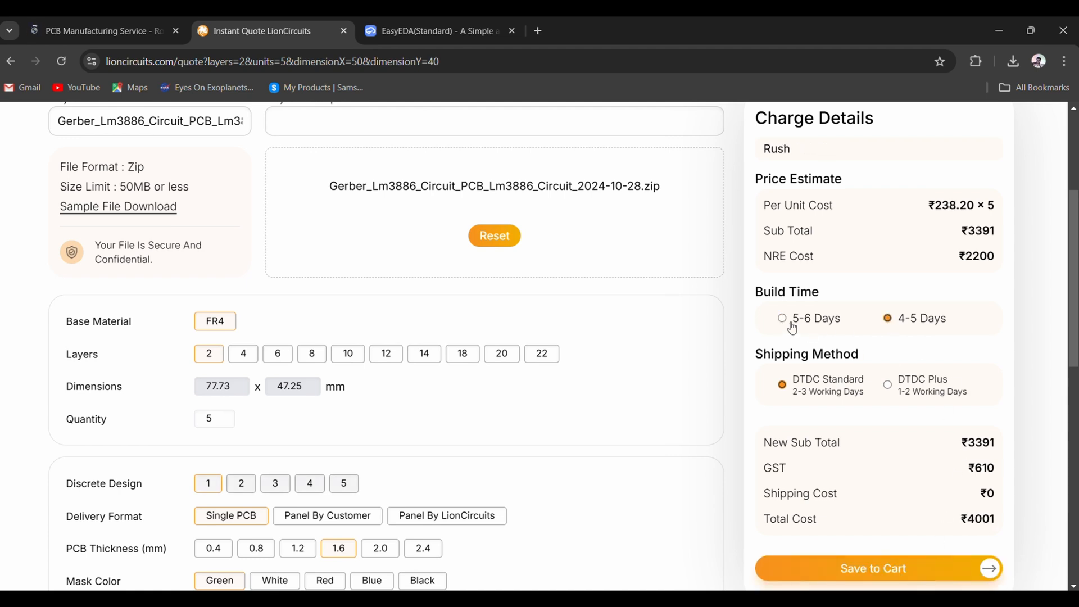
left_click(782, 318)
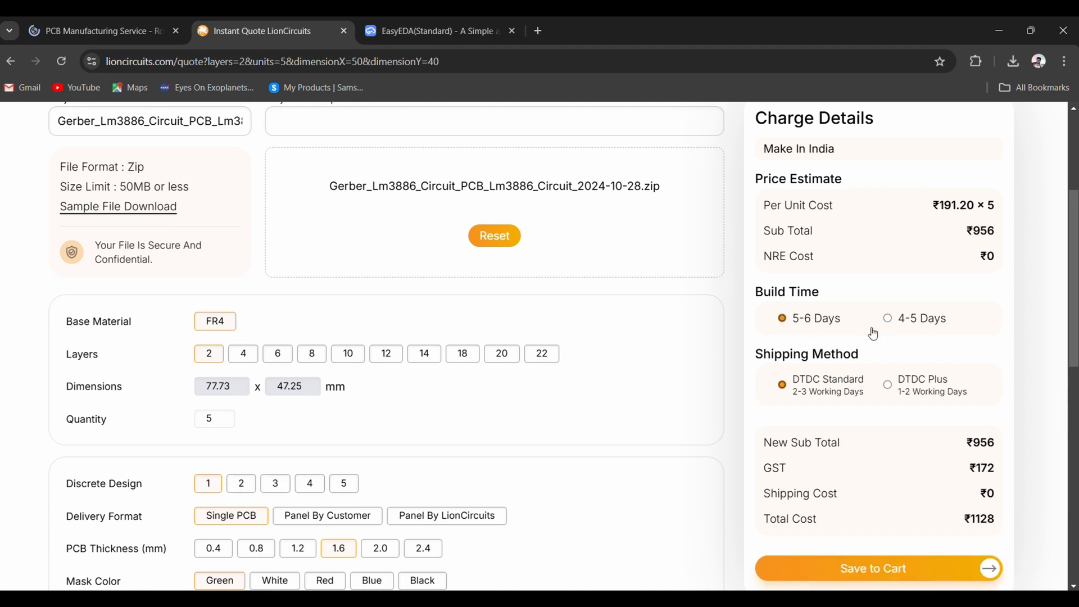
mouse_move(994, 218)
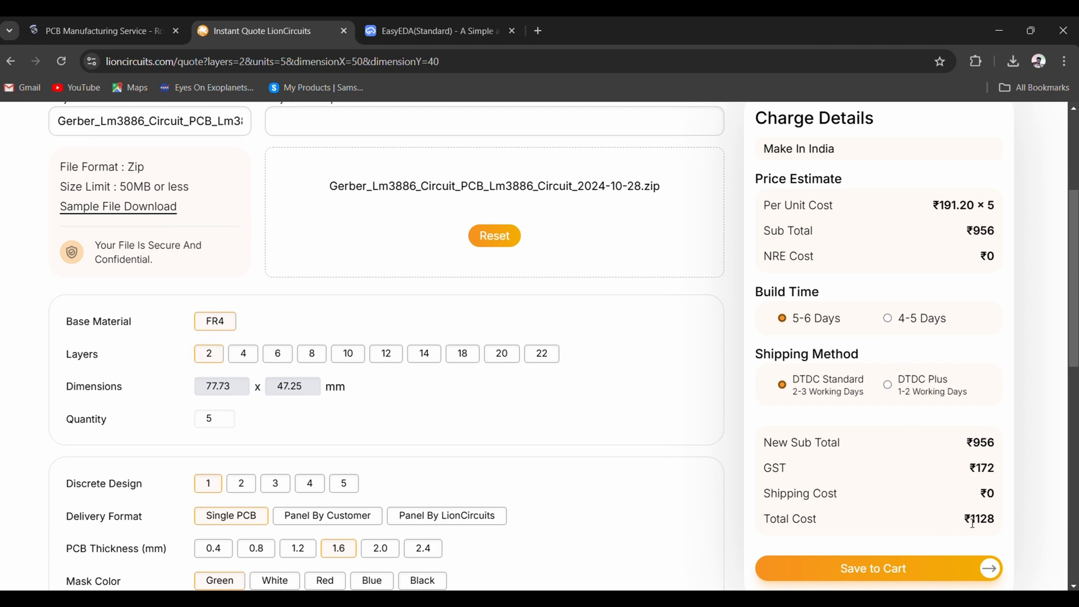
mouse_move(671, 453)
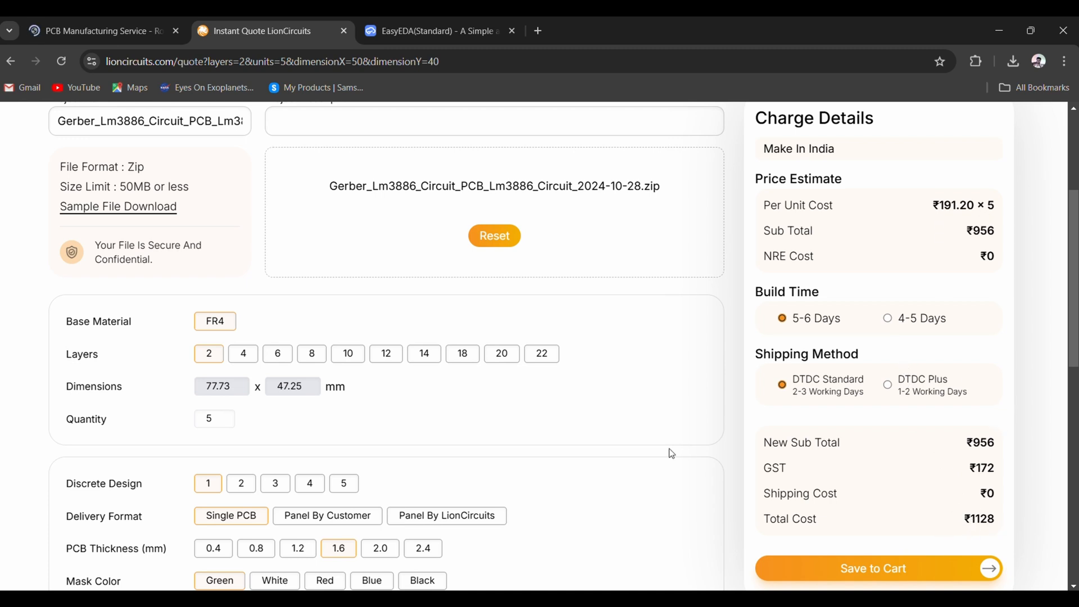
mouse_move(843, 515)
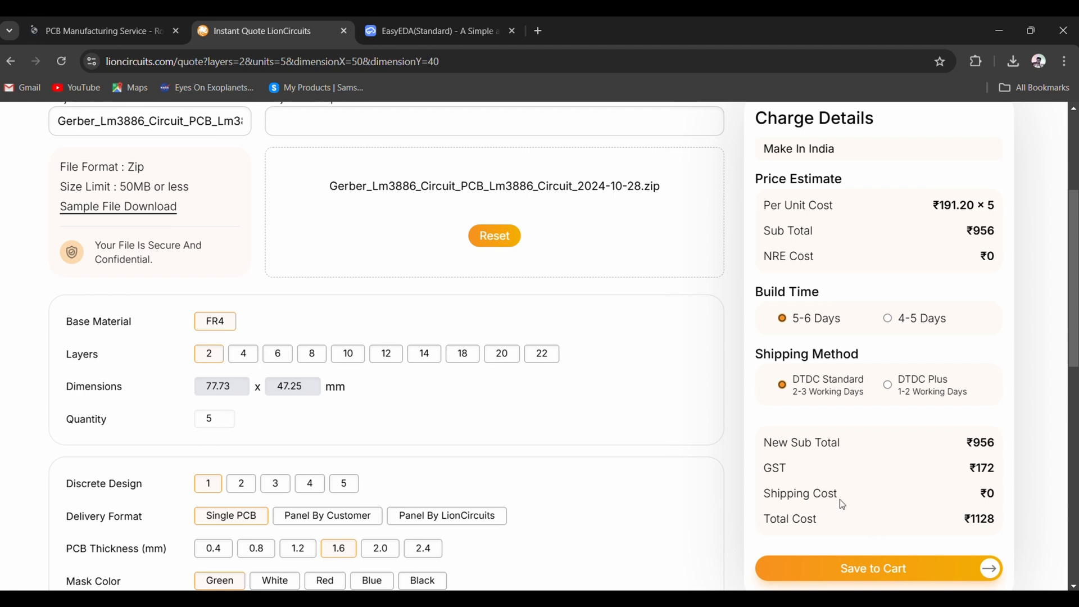
mouse_move(270, 243)
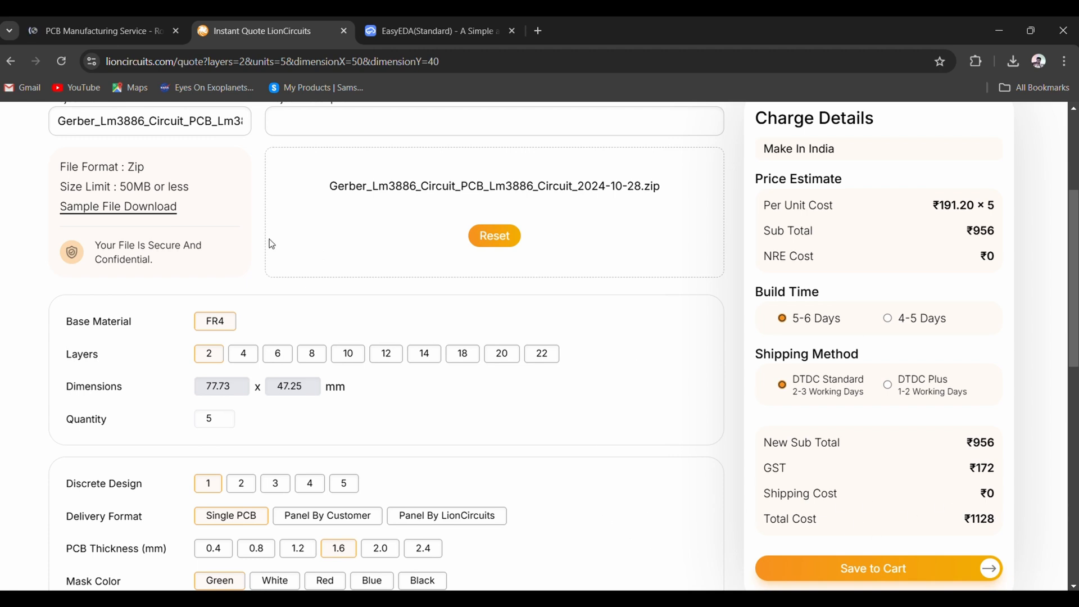
mouse_move(268, 151)
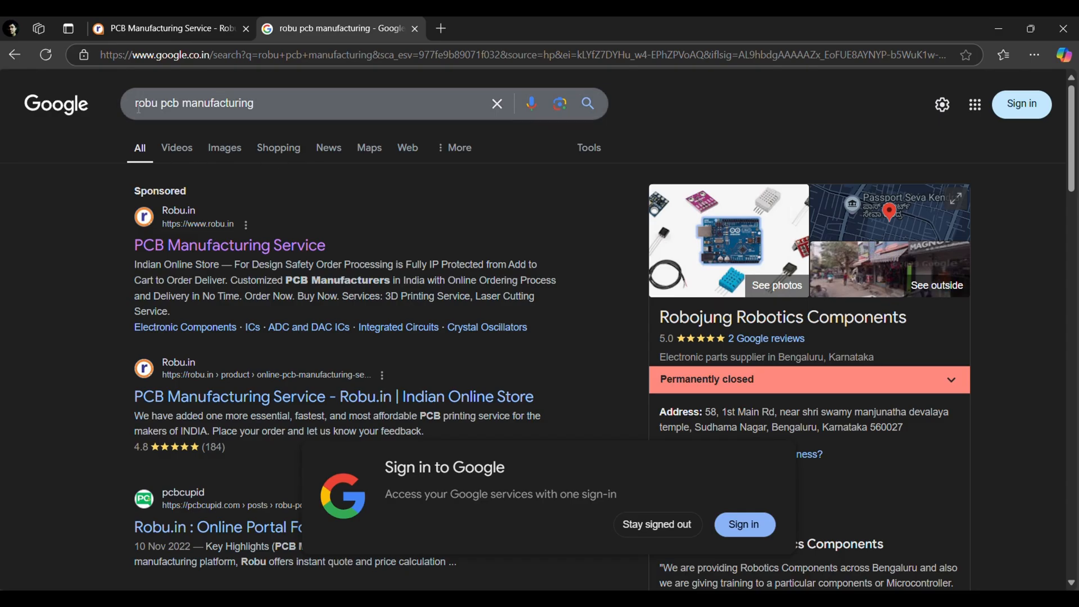
mouse_move(174, 245)
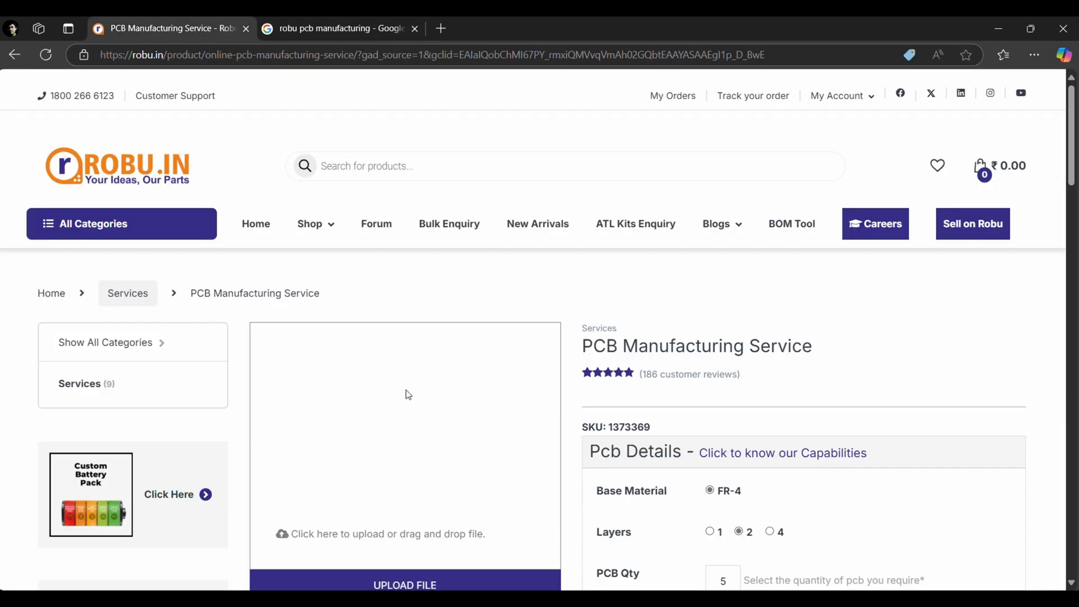
Review Robu.in's PCB service details and browse to Downloads for the Gerber zip.
scroll("down", 3)
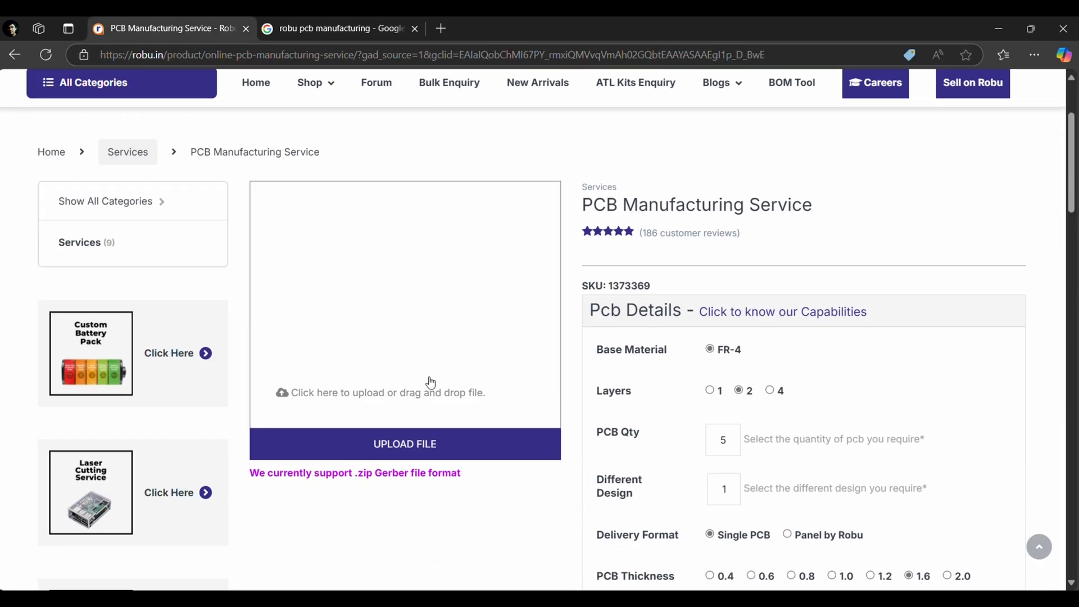
scroll("down", 3)
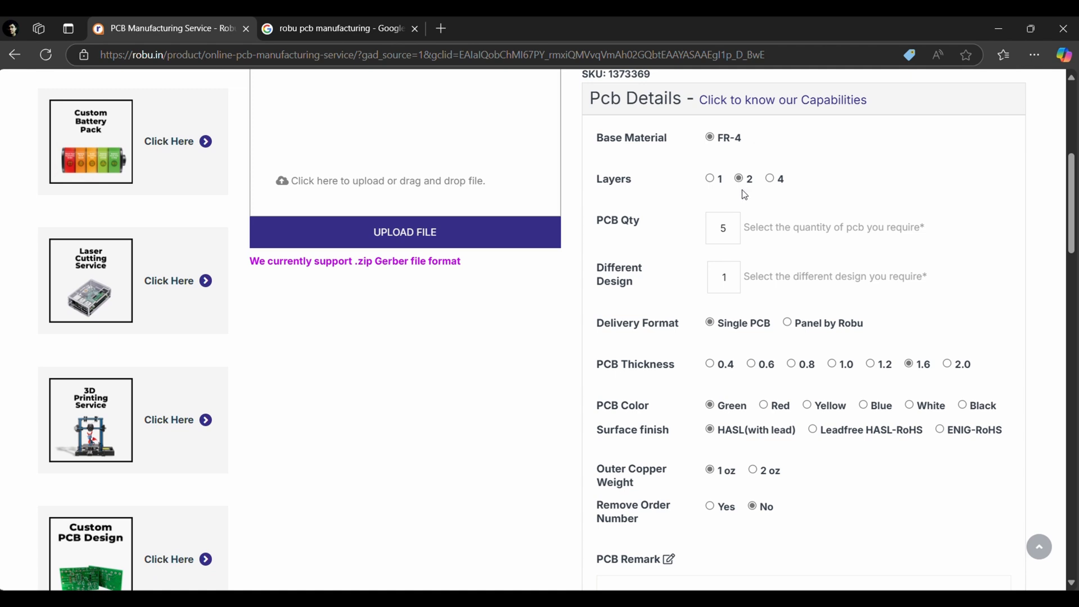
mouse_move(744, 368)
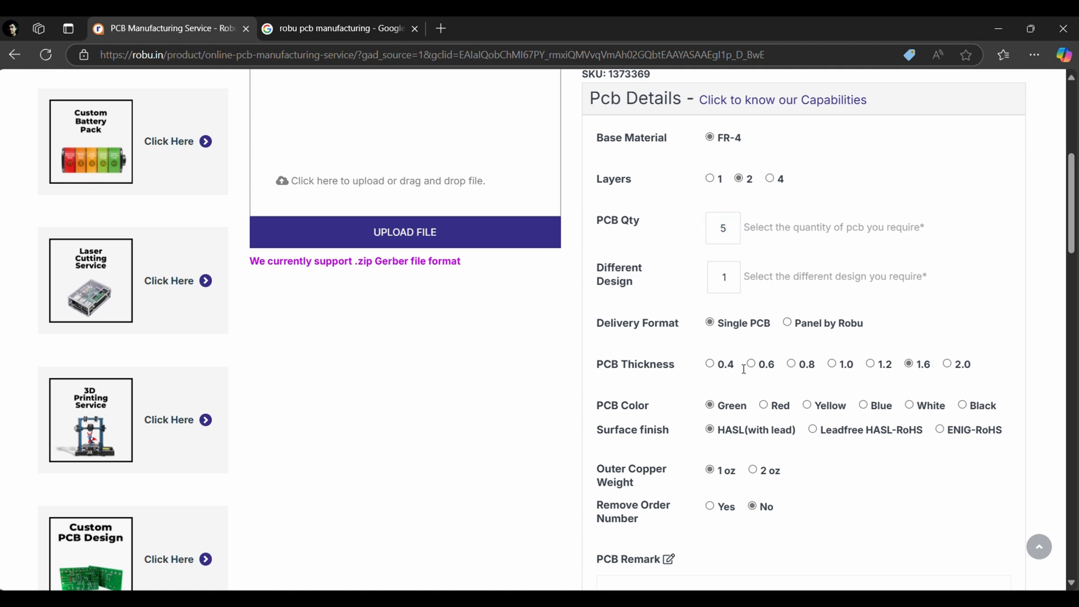
mouse_move(735, 351)
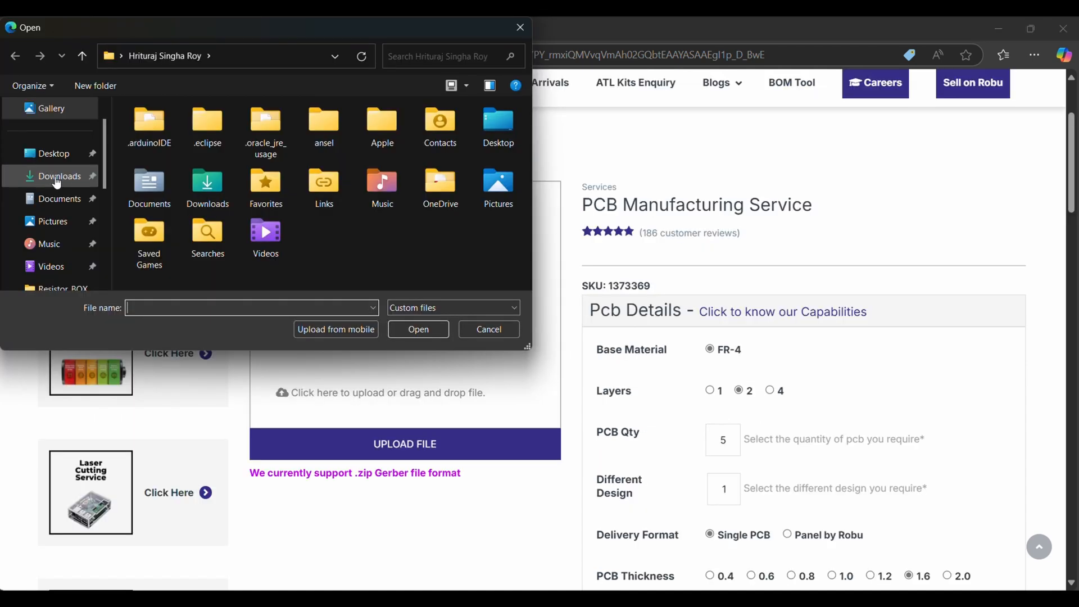
left_click(488, 330)
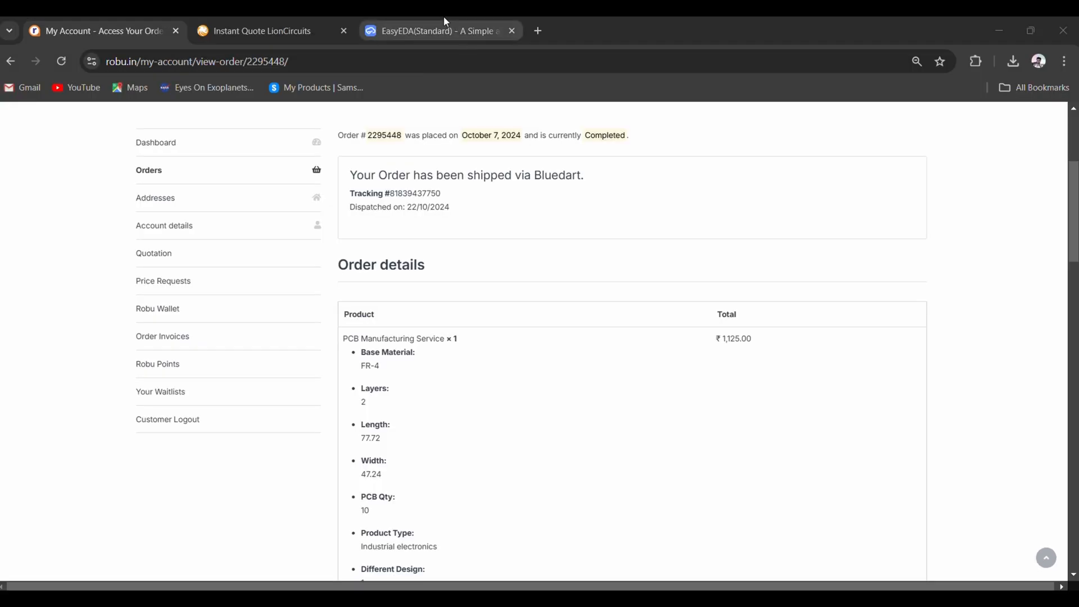
mouse_move(704, 364)
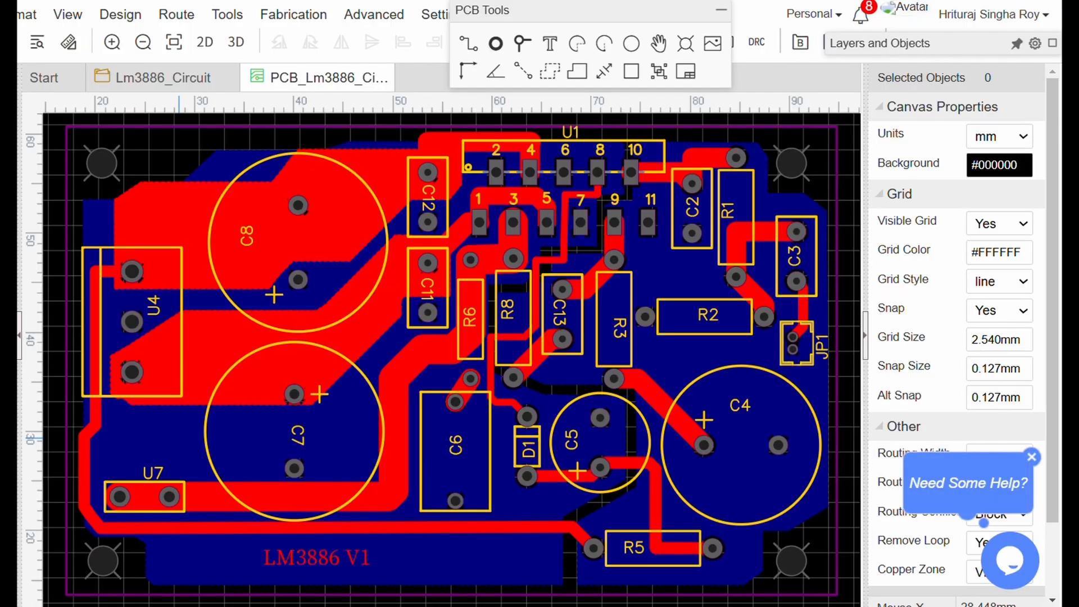
Measure JP1's pin spacing as 1.25 mm.
left_click(120, 14)
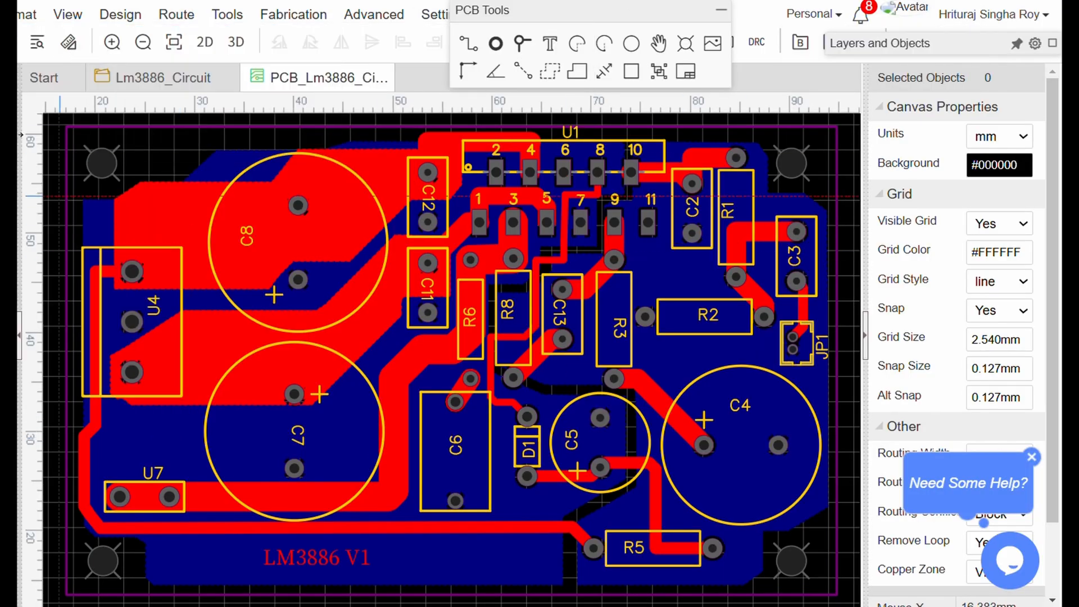
mouse_move(793, 338)
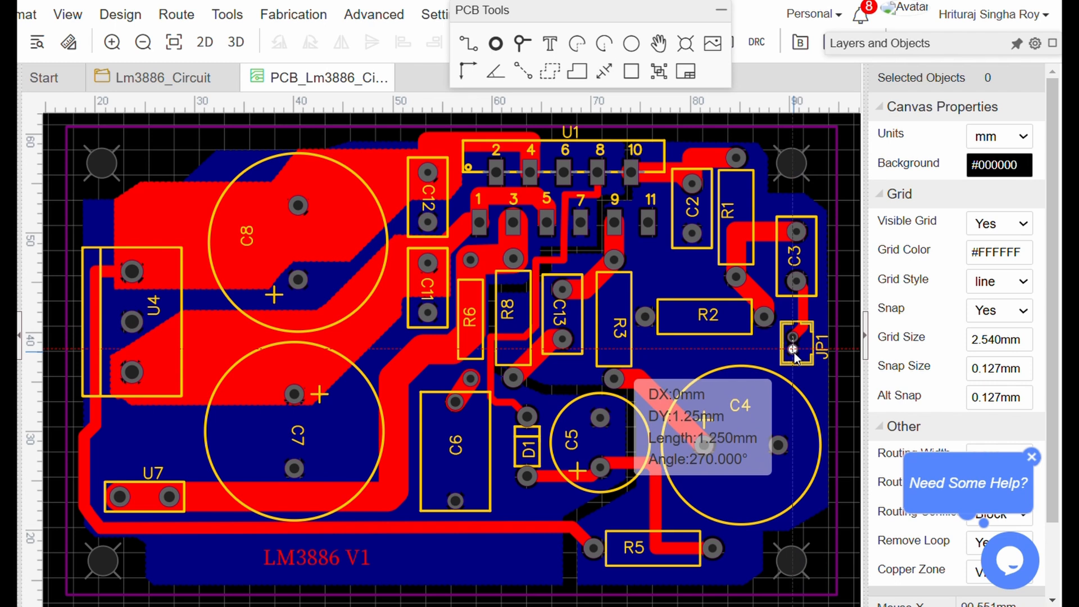
left_click(292, 15)
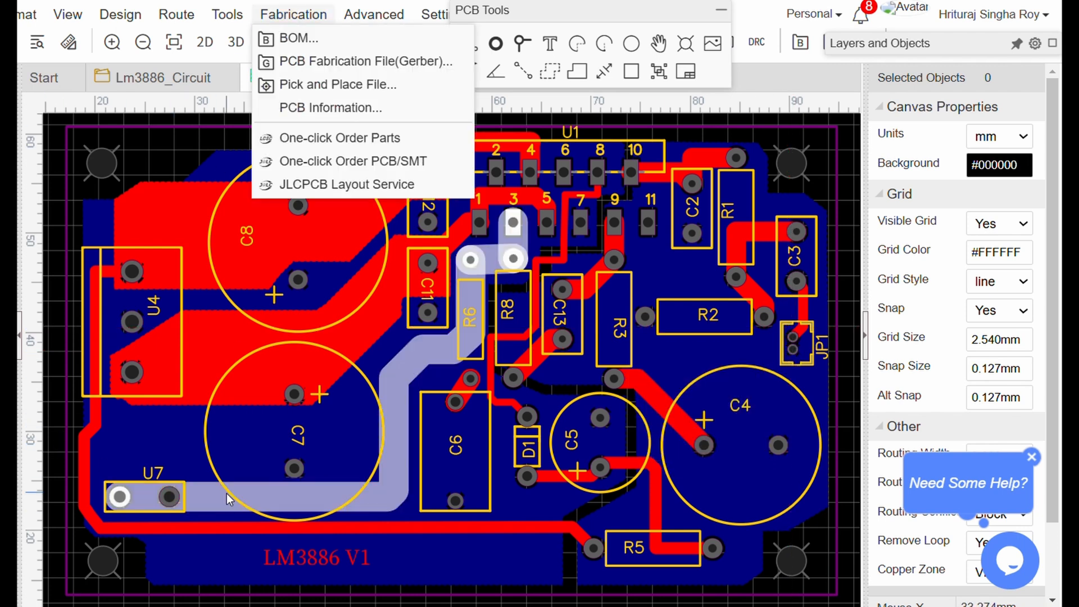
Read U7's pad hole diameters of 1.100 mm and 1.199 mm in Pad Properties.
left_click(166, 497)
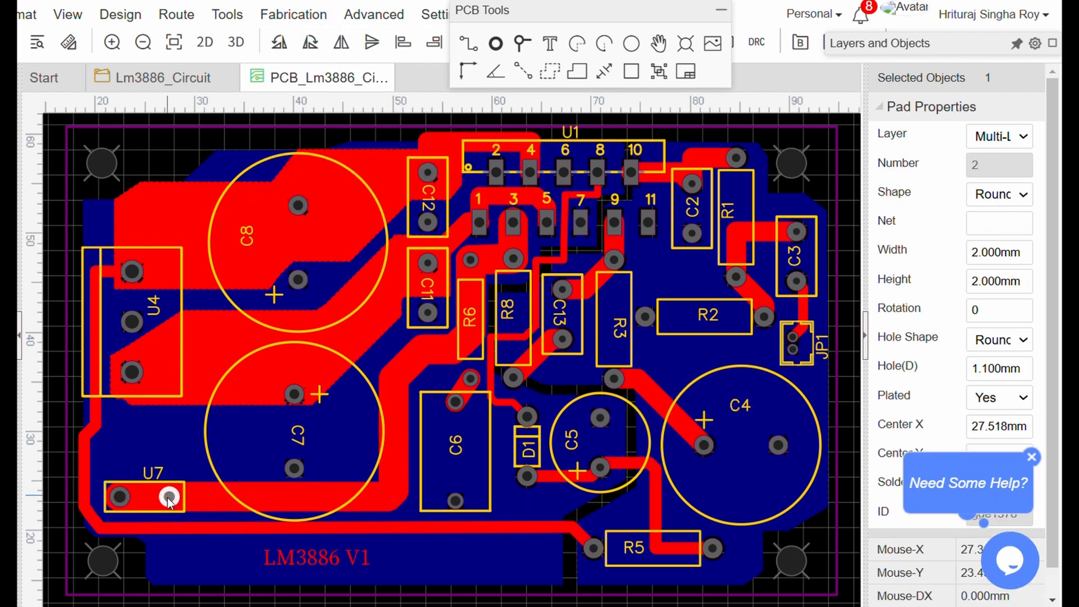
left_click(118, 497)
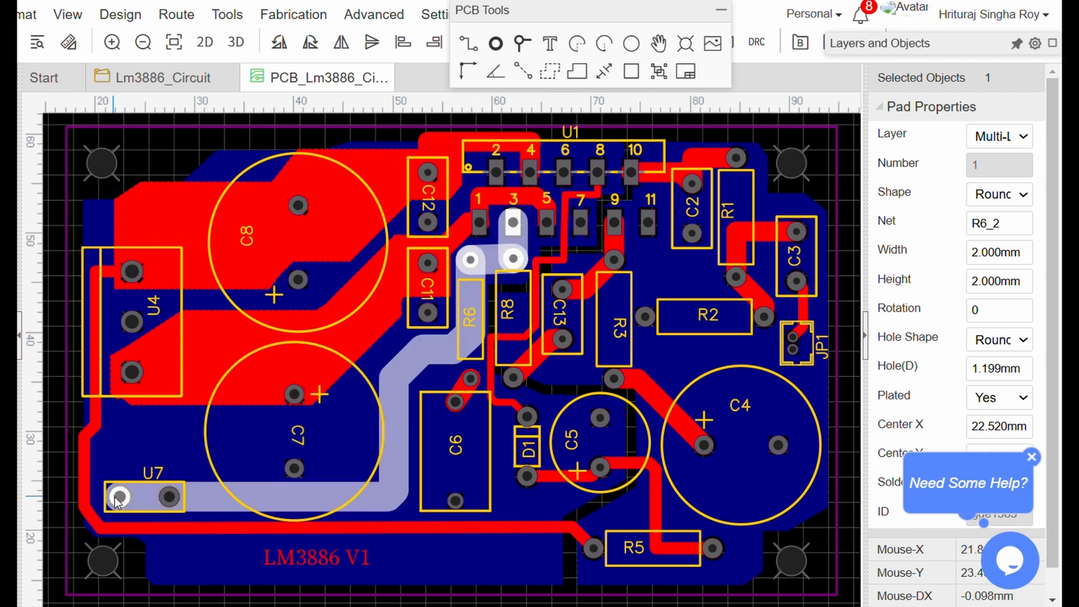
mouse_move(117, 502)
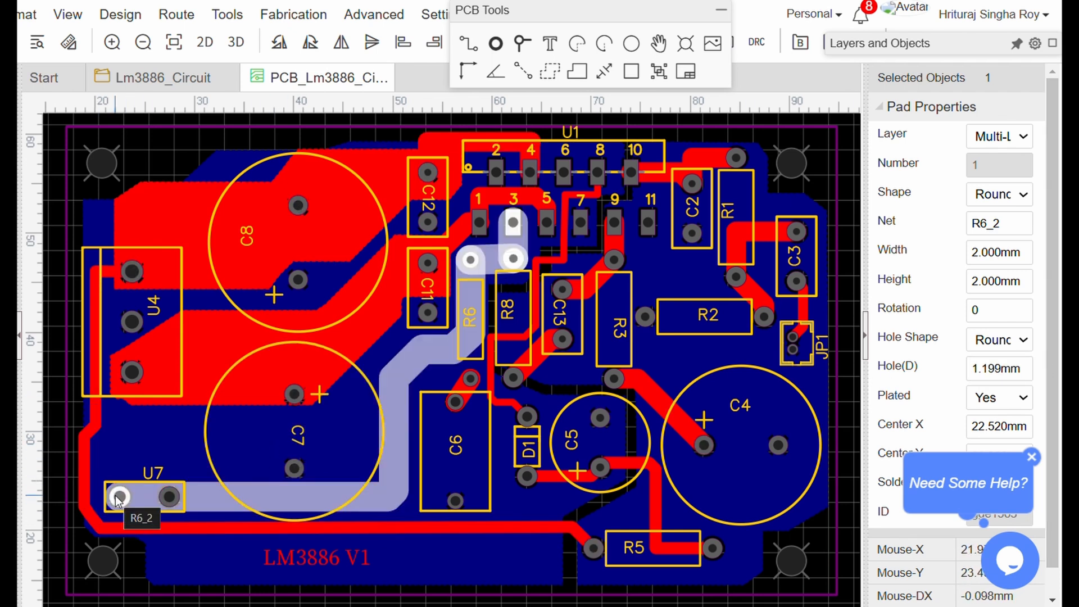